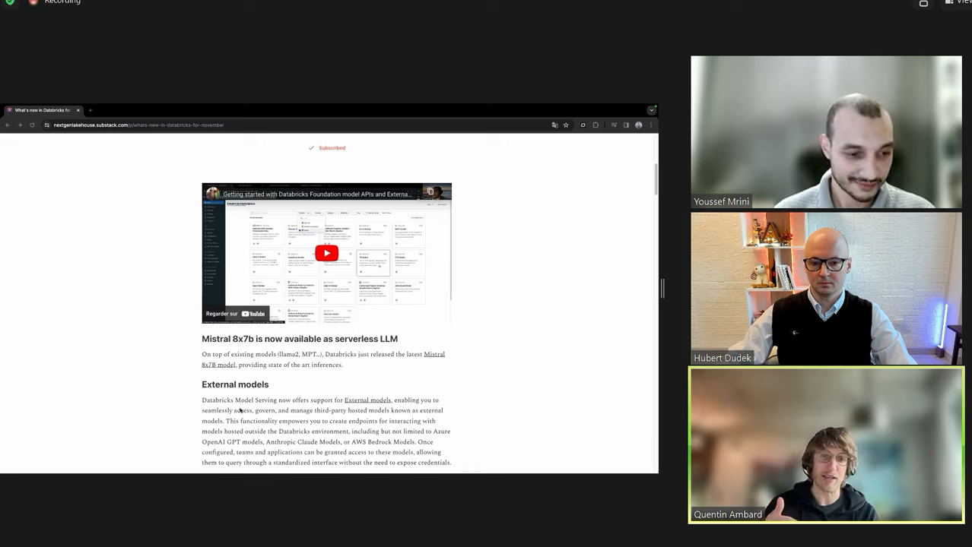
pyautogui.scroll(-3)
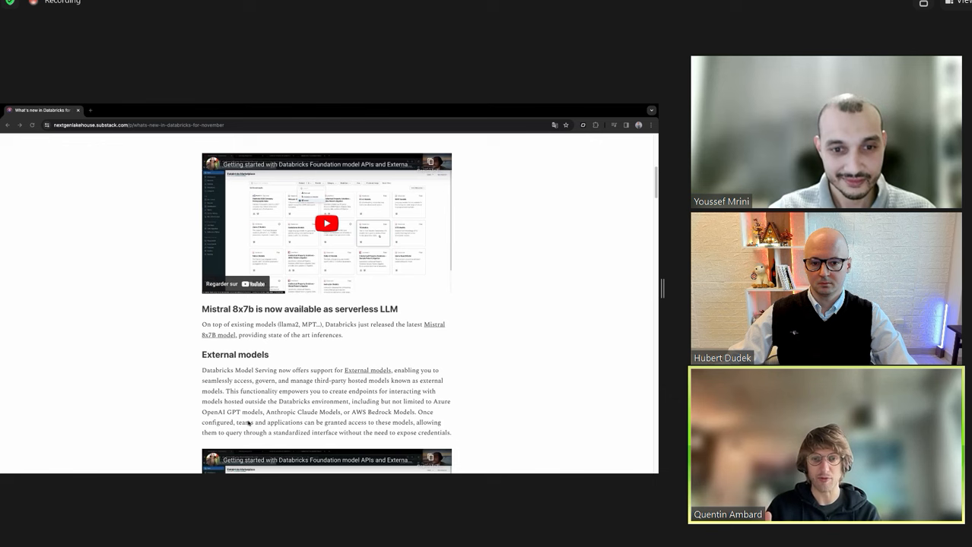
pyautogui.scroll(-3)
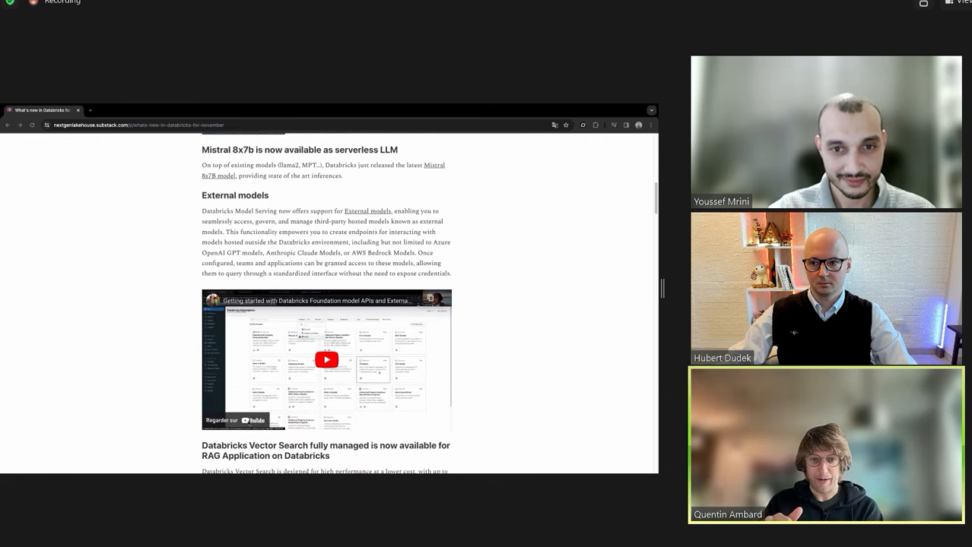
pyautogui.scroll(-3)
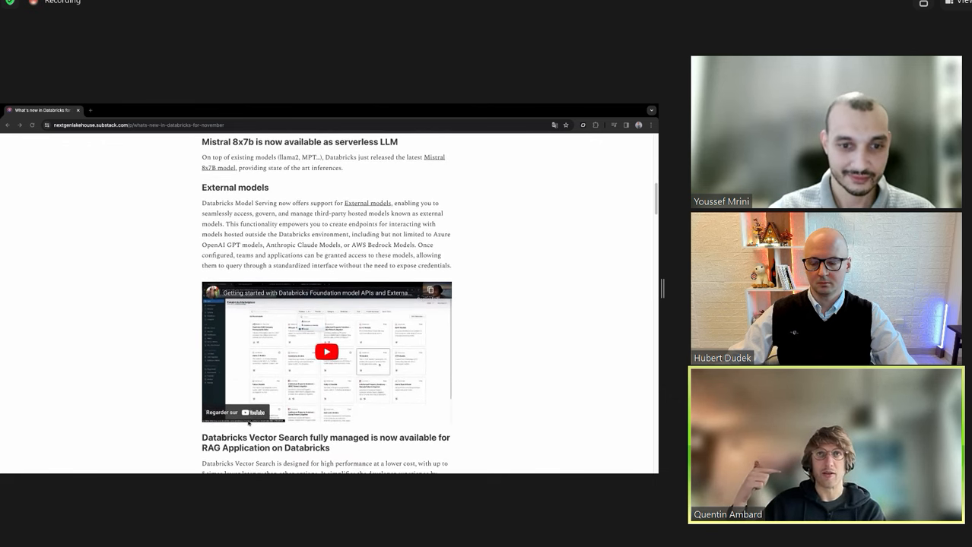